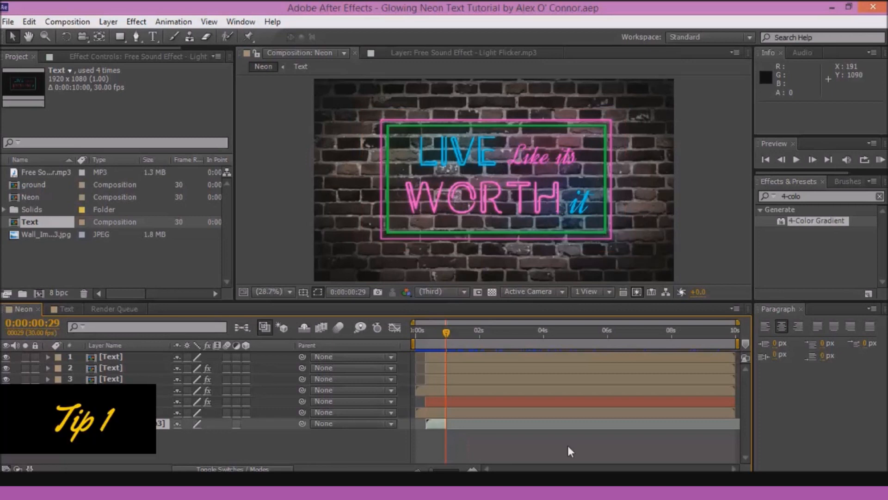
# Reach the Edit menu with Shift held so the hidden Secret preferences become available.
pyautogui.press('shift')
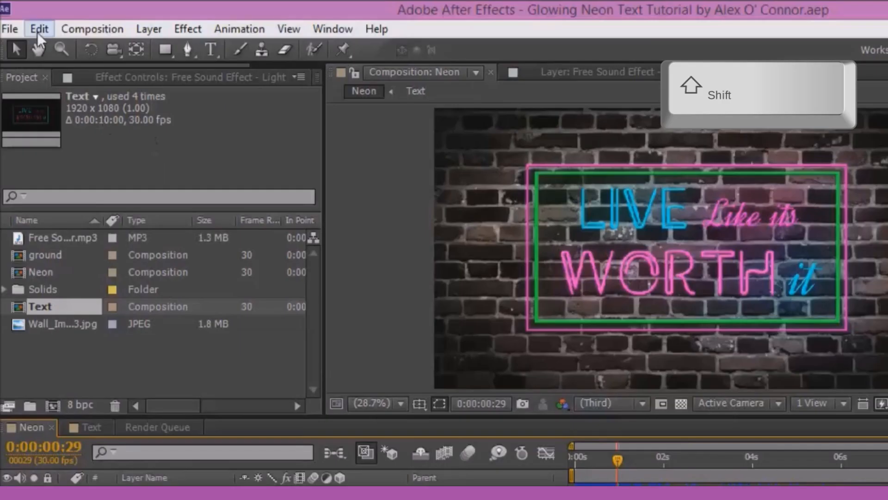
pyautogui.click(38, 29)
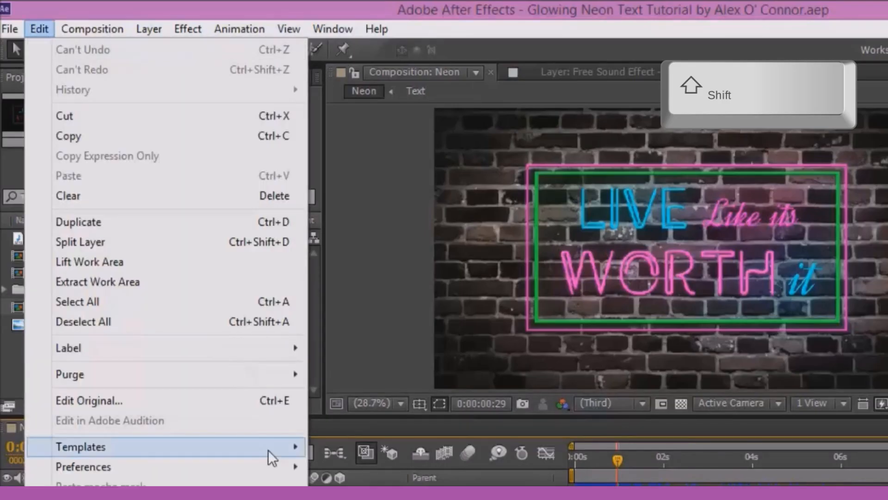
pyautogui.moveTo(82, 466)
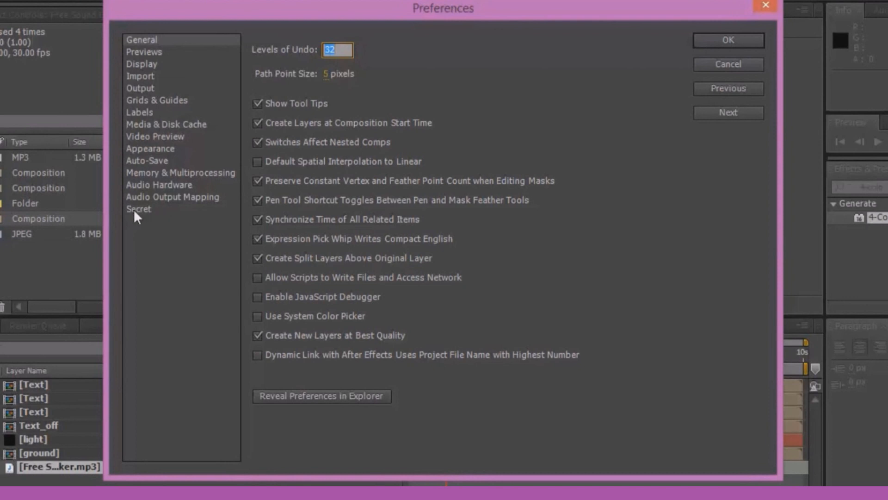
pyautogui.moveTo(139, 219)
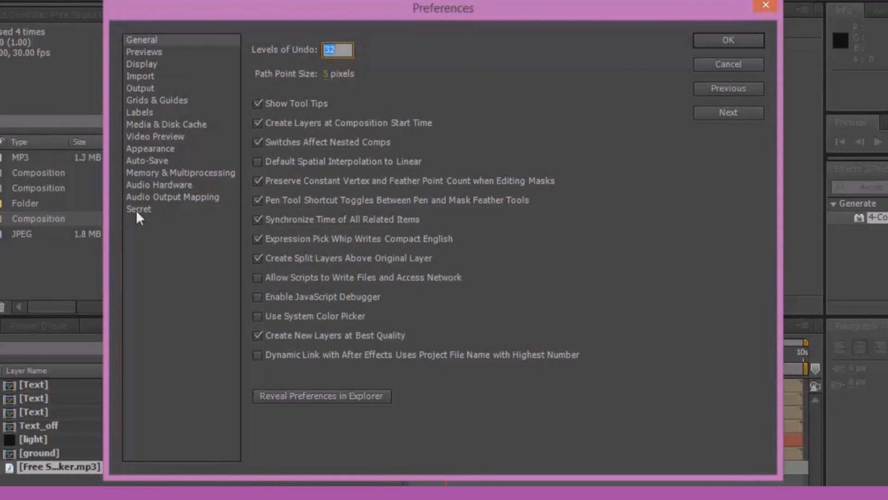
# In Secret preferences, disable layer cache, ignore sequence rendering errors, and purge every 2 frames.
pyautogui.click(138, 208)
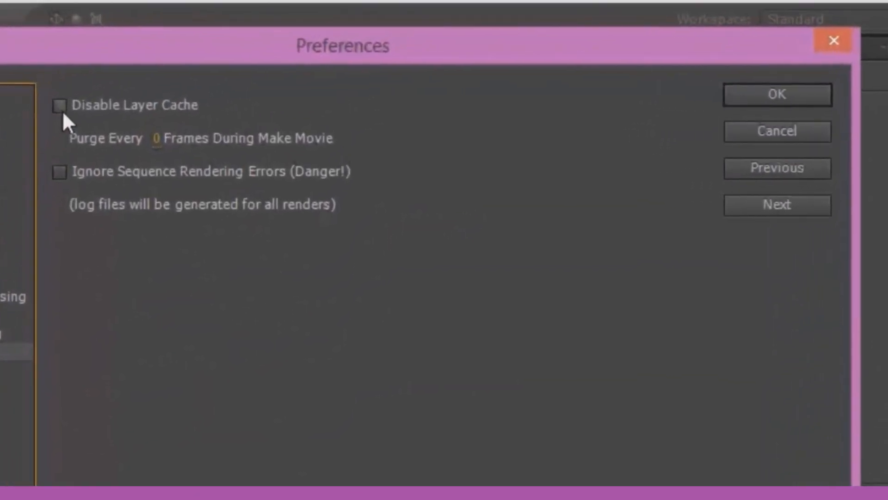
pyautogui.click(60, 172)
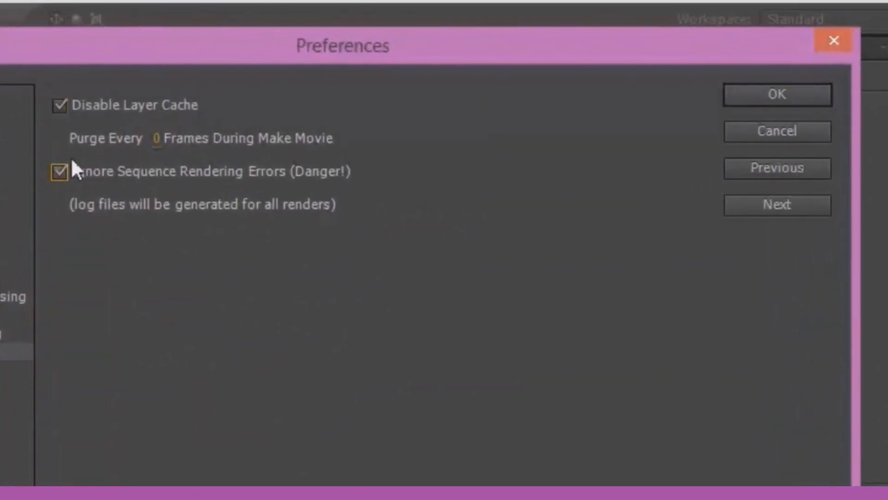
pyautogui.click(158, 138)
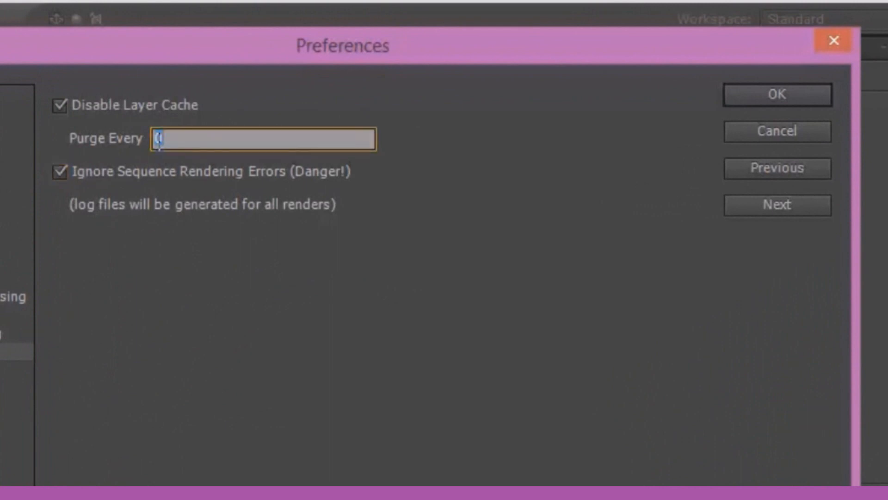
pyautogui.write('2')
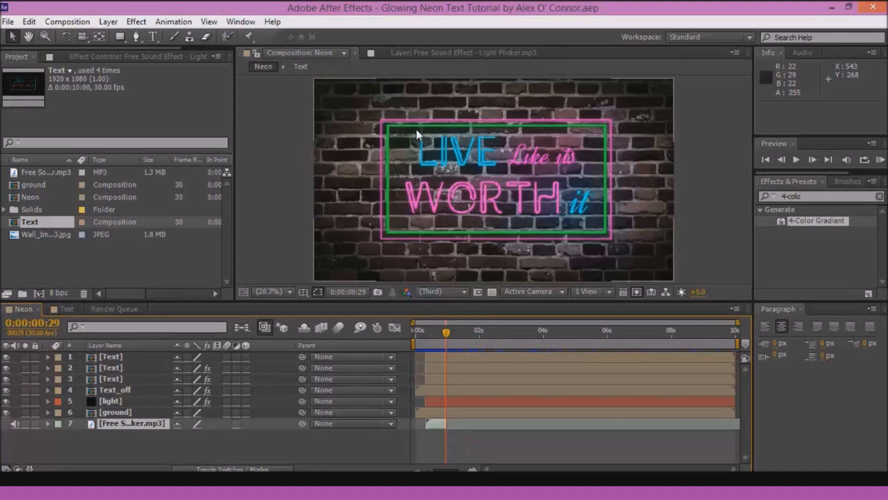
# Reopen Preferences at the General category from the Edit menu.
pyautogui.click(29, 22)
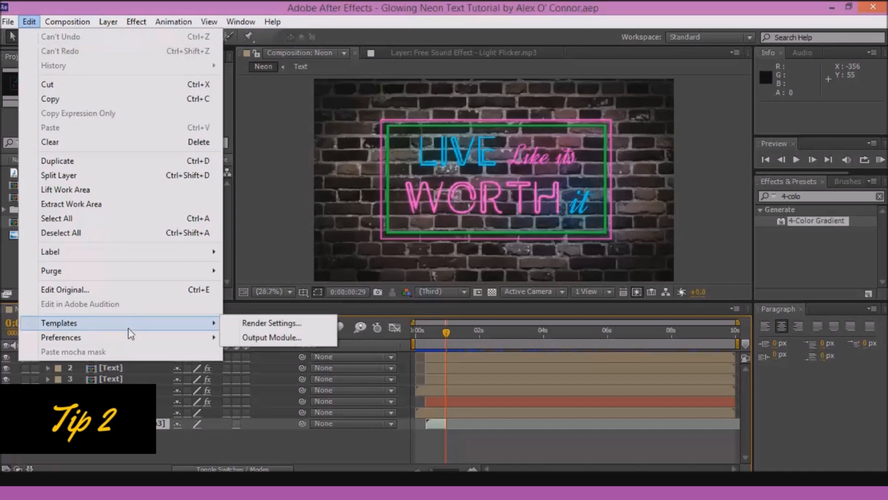
pyautogui.click(61, 337)
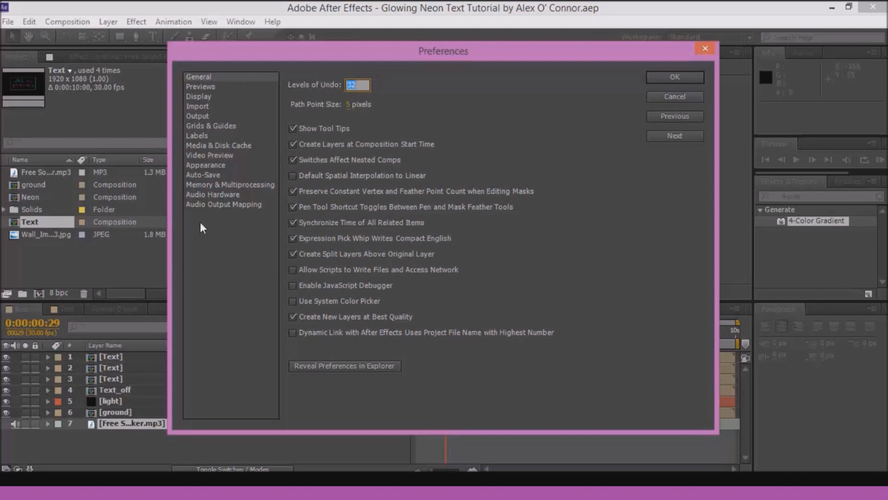
pyautogui.moveTo(200, 225)
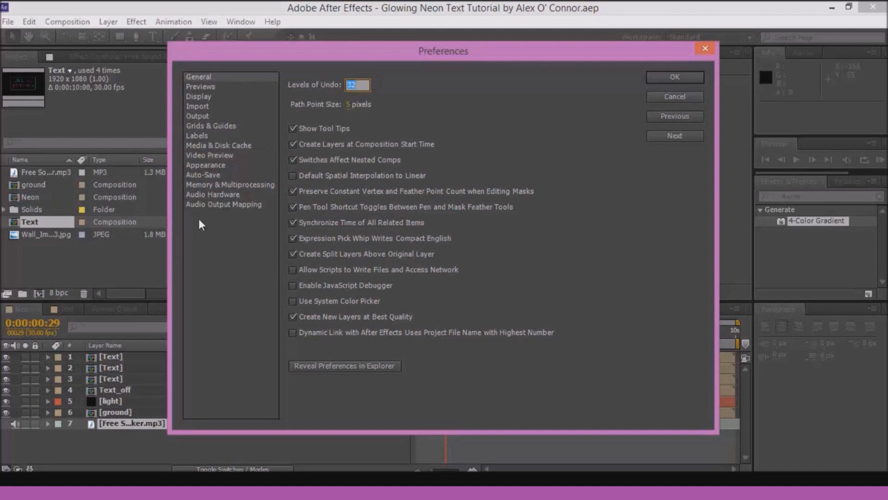
pyautogui.moveTo(191, 221)
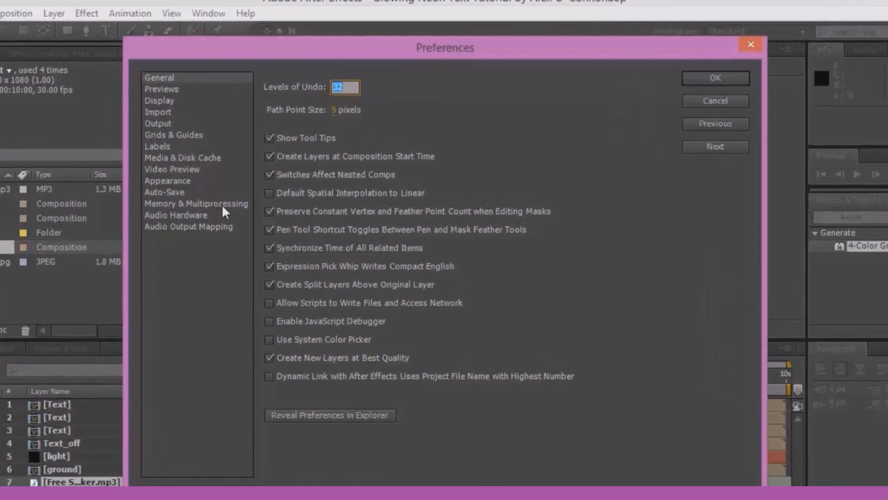
# In Memory & Multiprocessing, reserve 0.8 GB RAM for other apps and render multiple frames simultaneously.
pyautogui.click(196, 204)
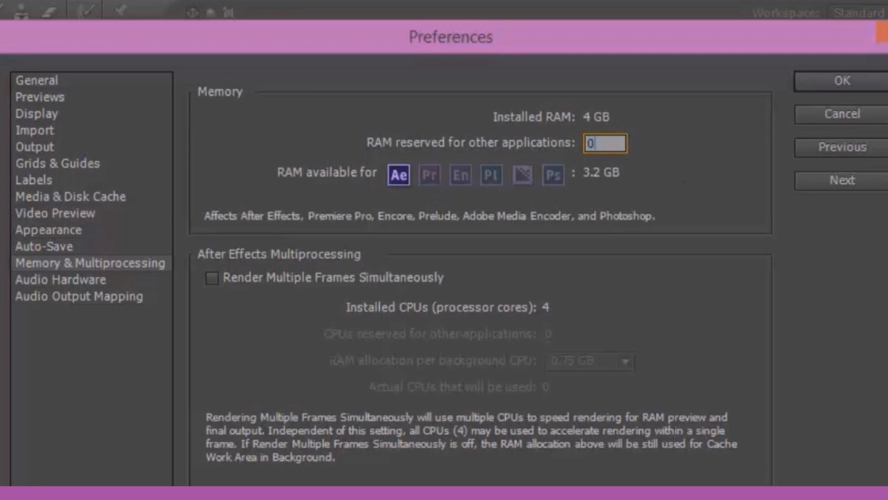
pyautogui.write('0.8')
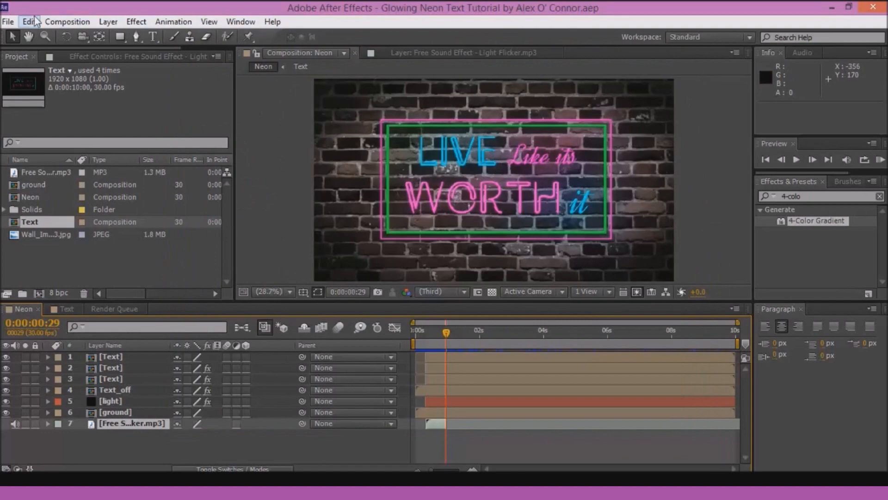
pyautogui.click(29, 21)
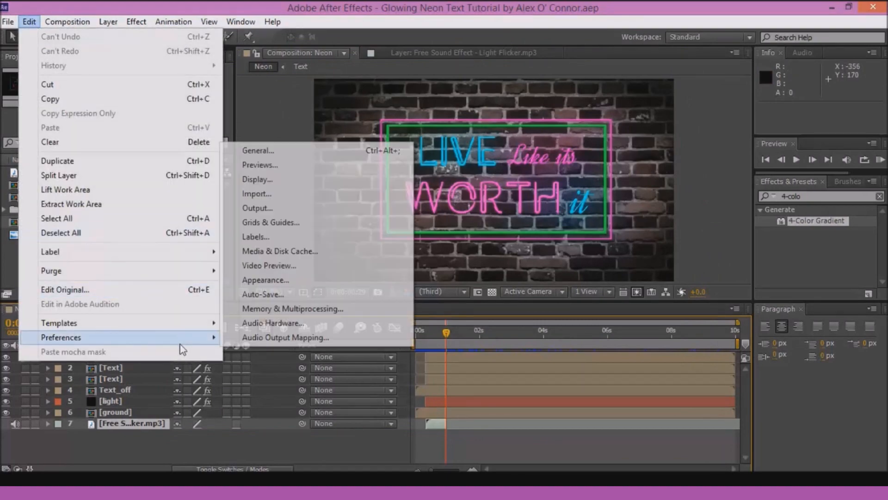
pyautogui.click(292, 308)
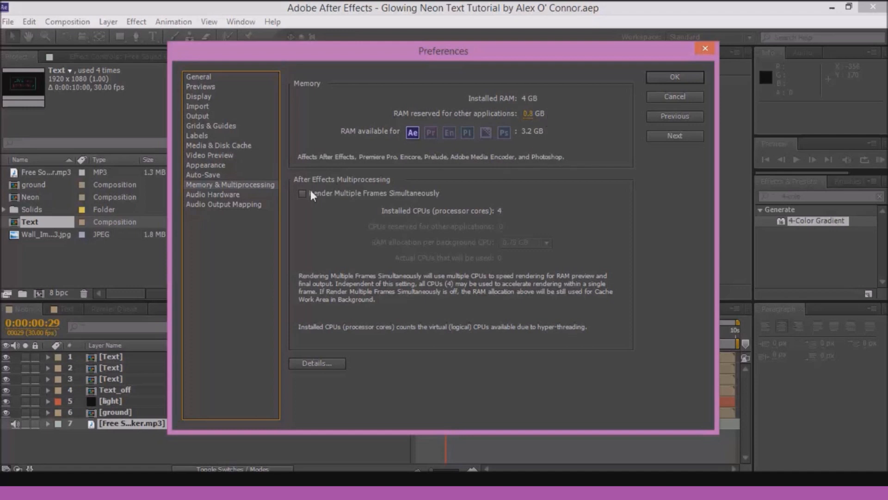
pyautogui.click(302, 193)
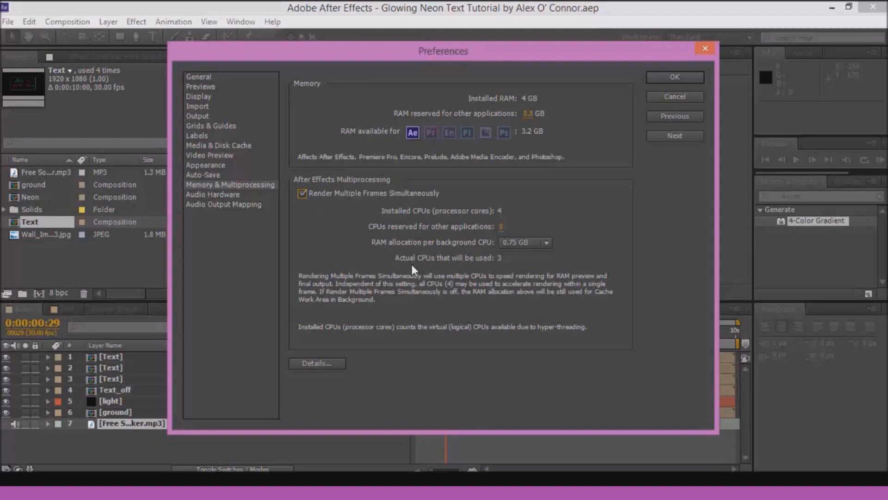
pyautogui.moveTo(572, 132)
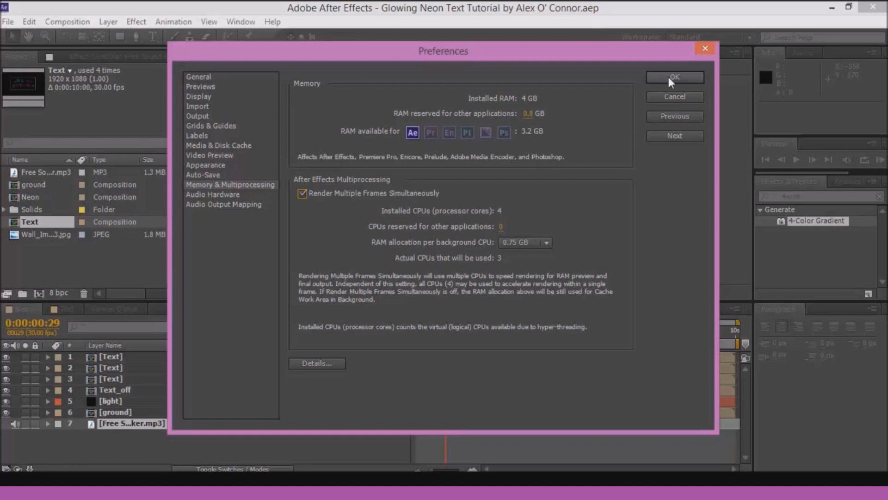
pyautogui.click(674, 77)
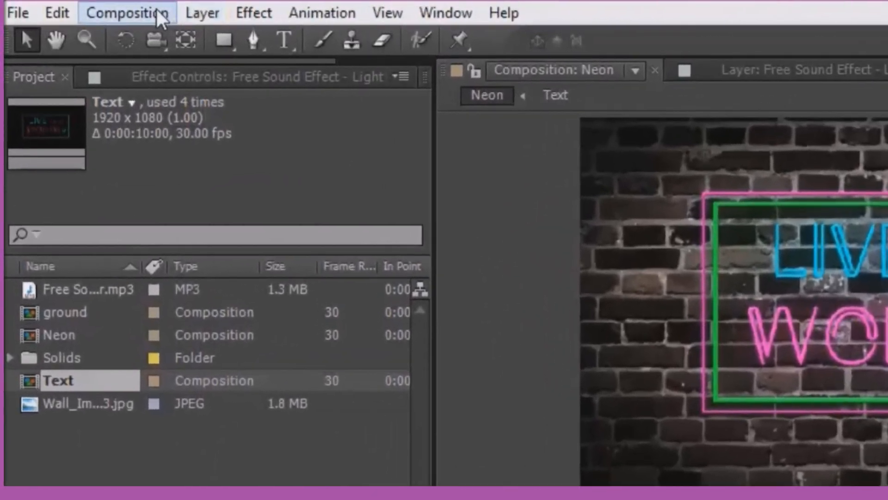
# Add the Neon composition to the Render Queue via the Composition menu and reach its Render Settings.
pyautogui.click(127, 12)
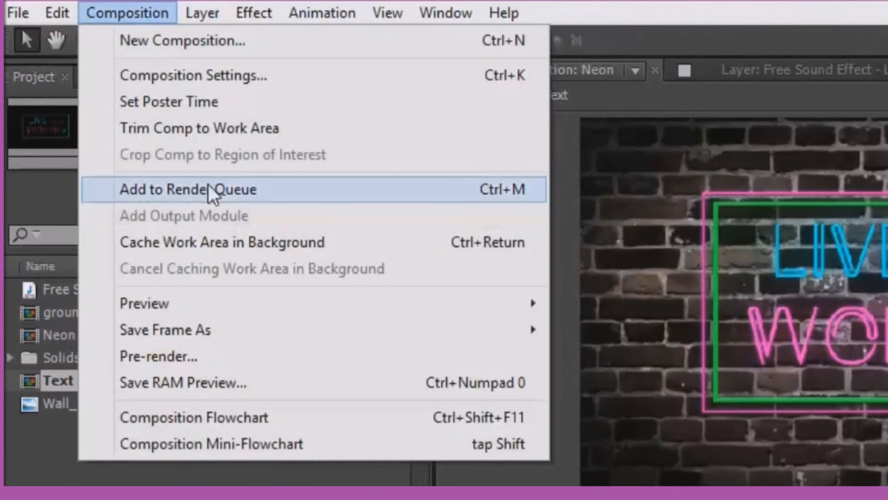
pyautogui.click(187, 189)
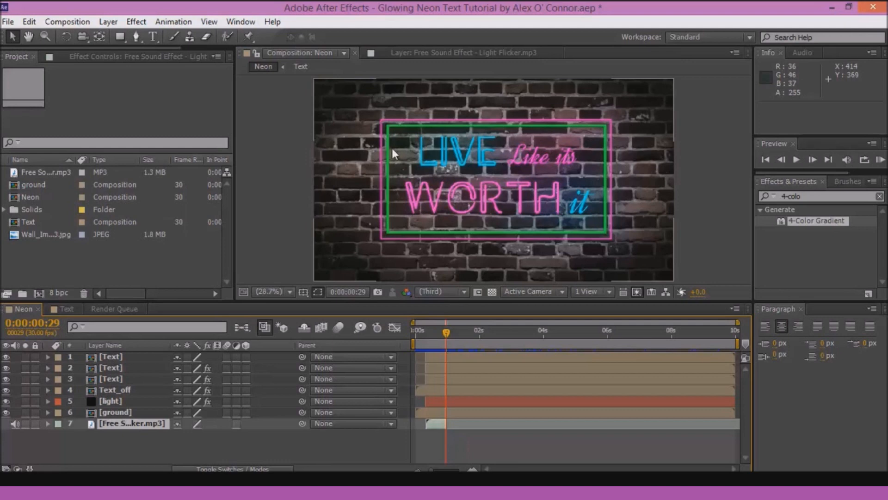
pyautogui.moveTo(293, 173)
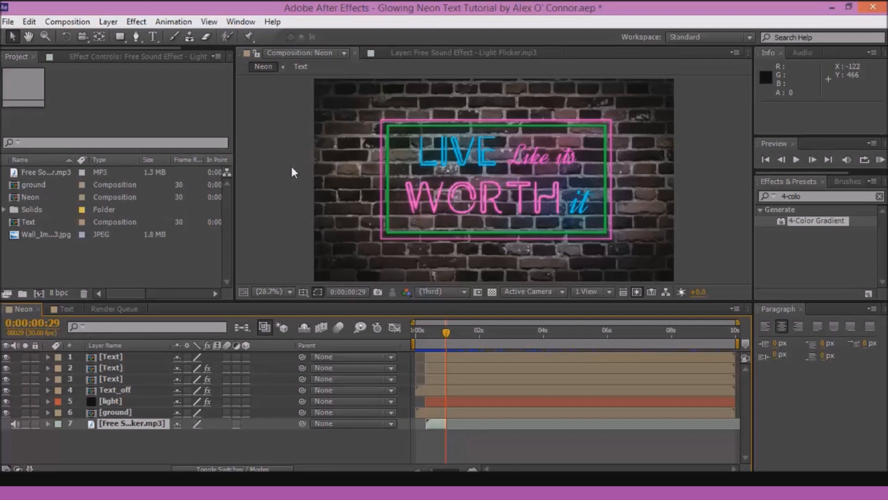
pyautogui.click(114, 309)
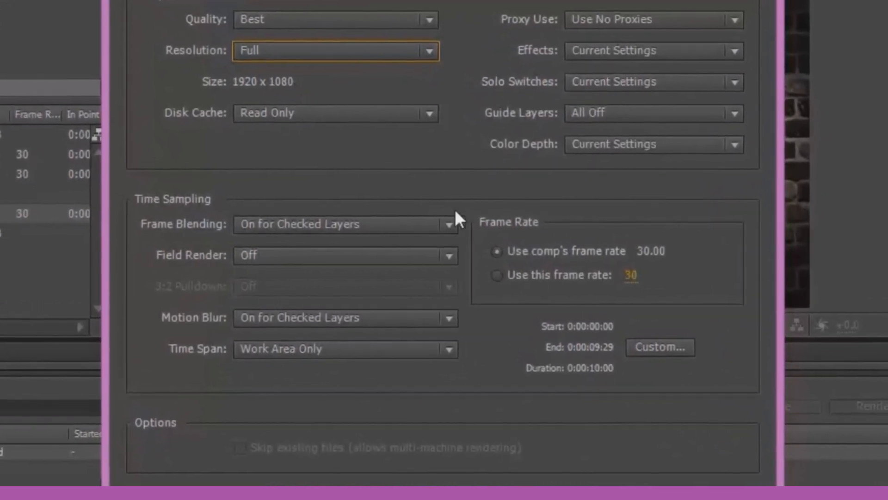
pyautogui.moveTo(657, 262)
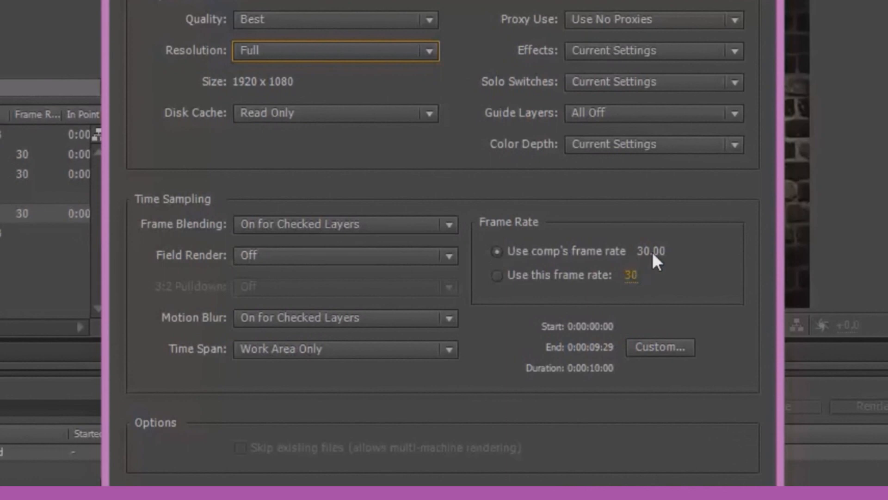
pyautogui.moveTo(587, 235)
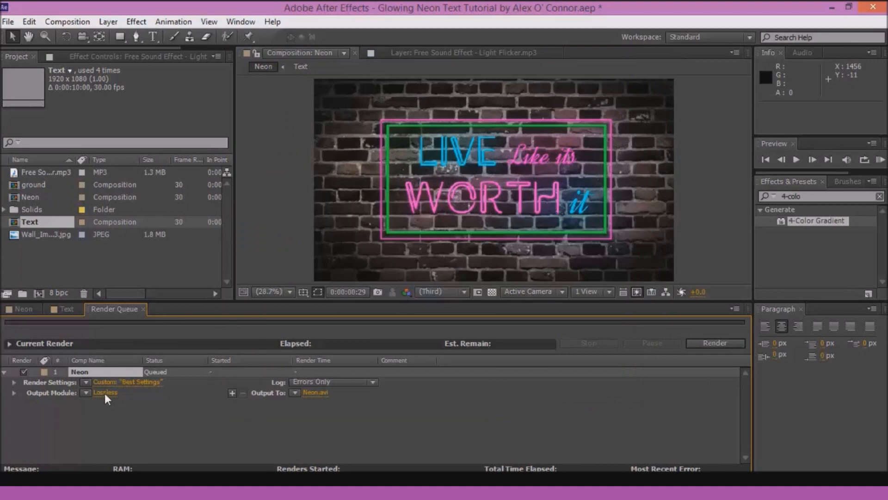
# Set the Neon output format to QuickTime and keep H.264 as its video codec at quality 96.
pyautogui.click(477, 21)
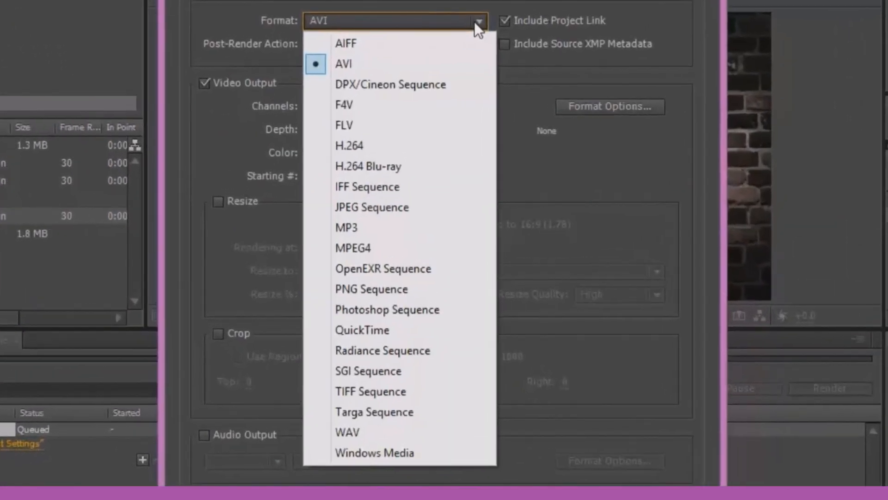
pyautogui.moveTo(362, 330)
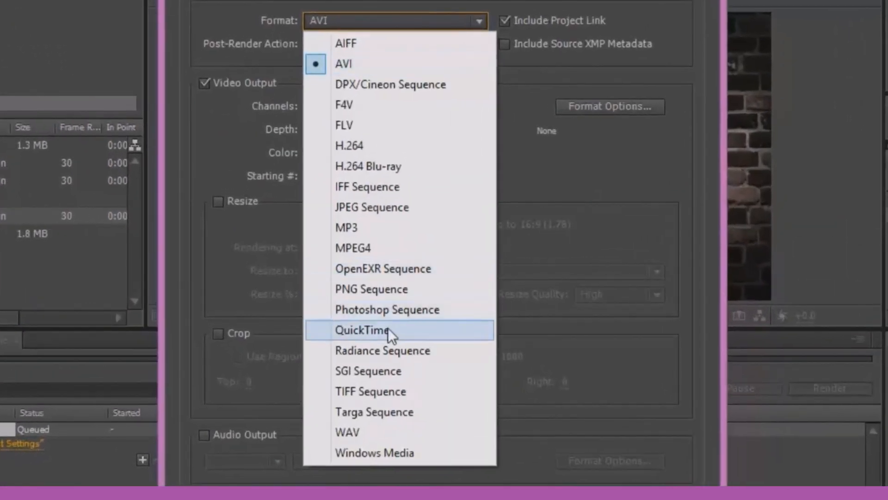
pyautogui.click(362, 331)
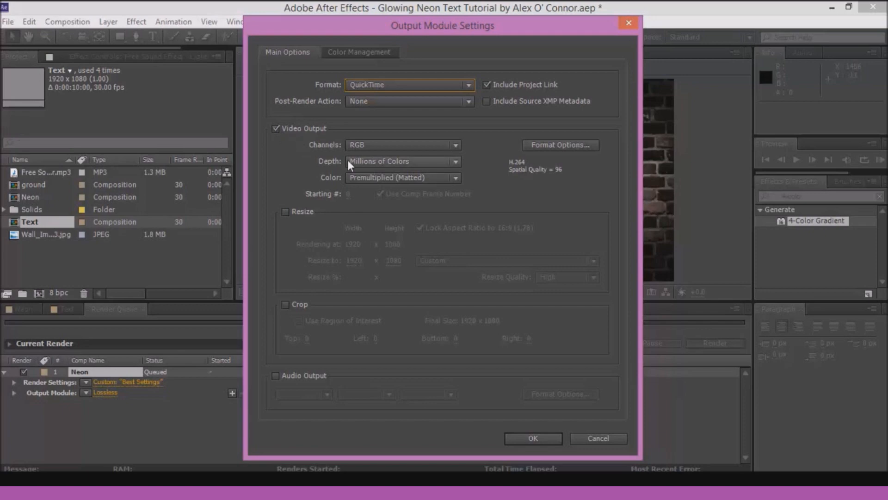
pyautogui.moveTo(480, 157)
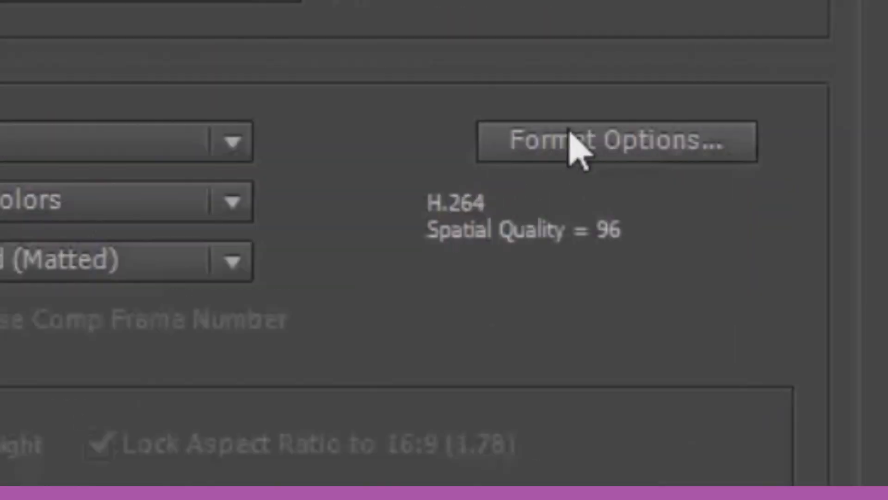
pyautogui.click(615, 142)
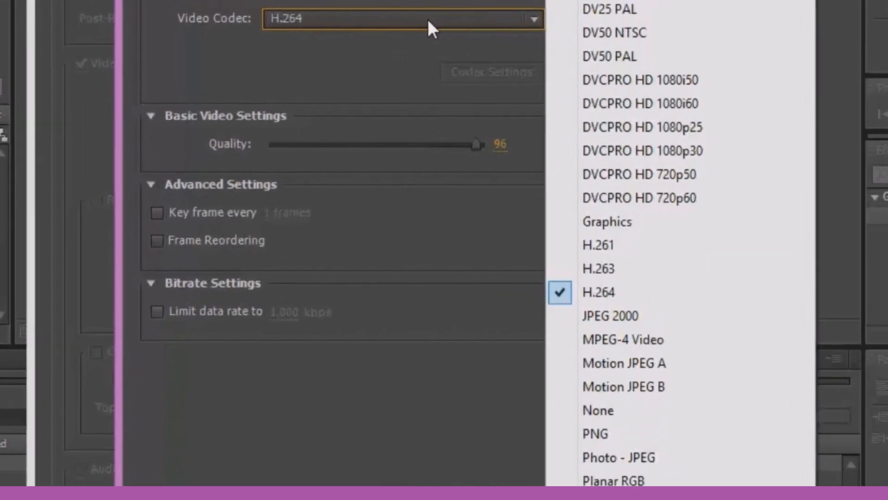
pyautogui.click(598, 292)
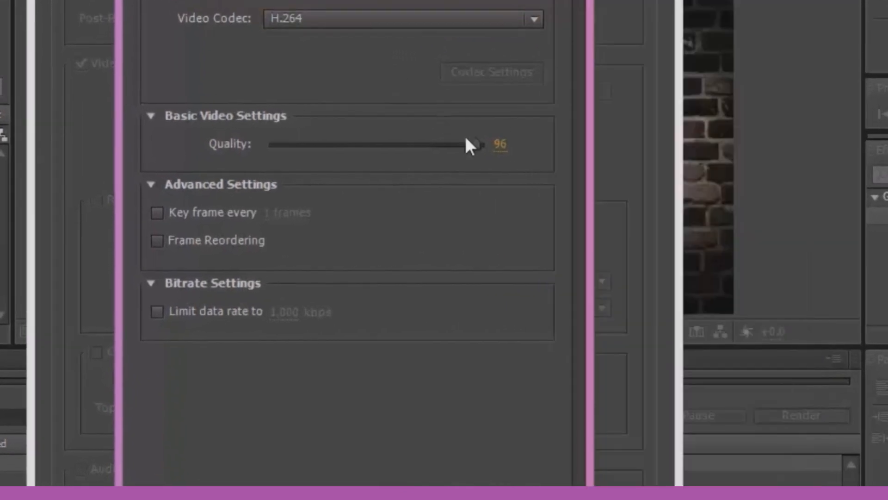
pyautogui.moveTo(478, 147)
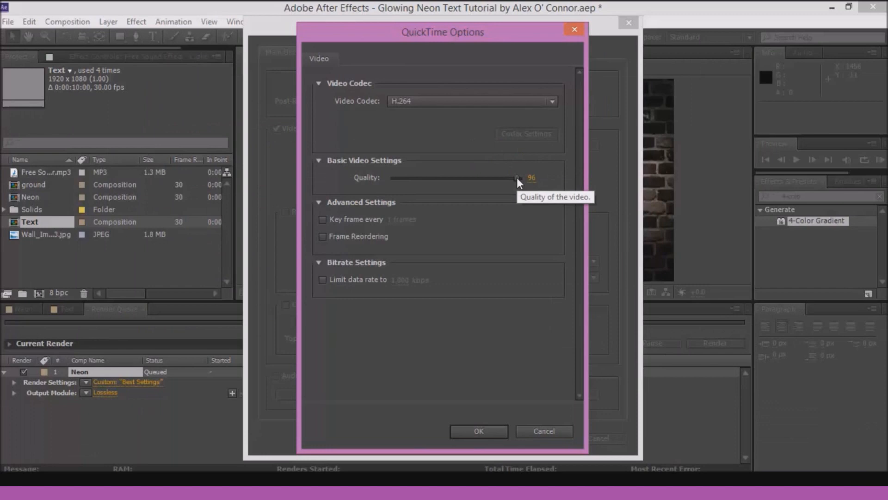
# Enable 48 kHz stereo audio output, confirm the output module, and start rendering Neon to Neon.mov.
pyautogui.click(479, 431)
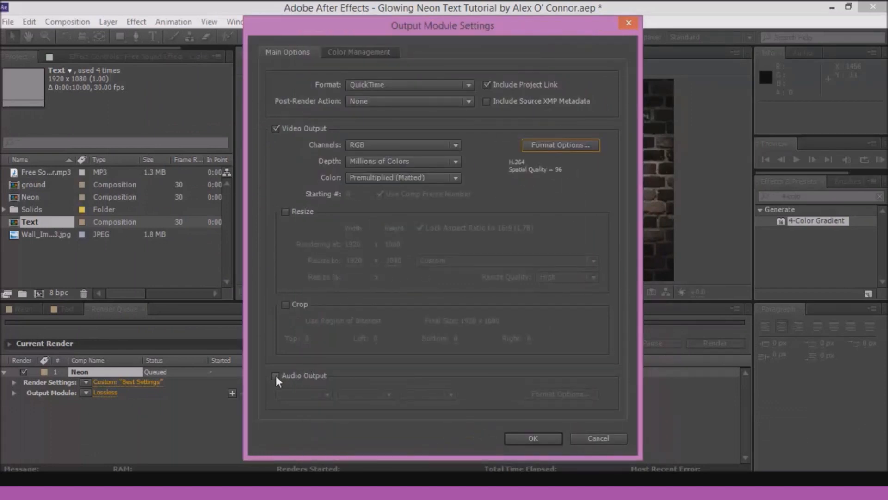
pyautogui.click(276, 375)
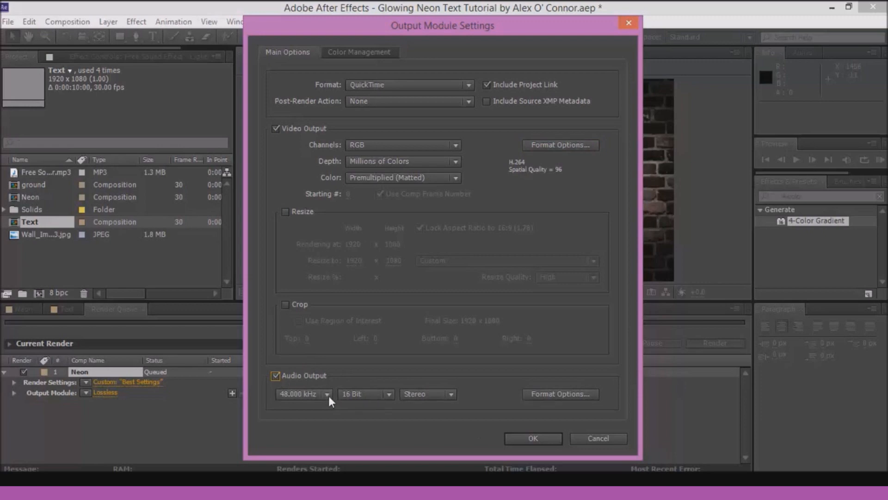
pyautogui.click(303, 394)
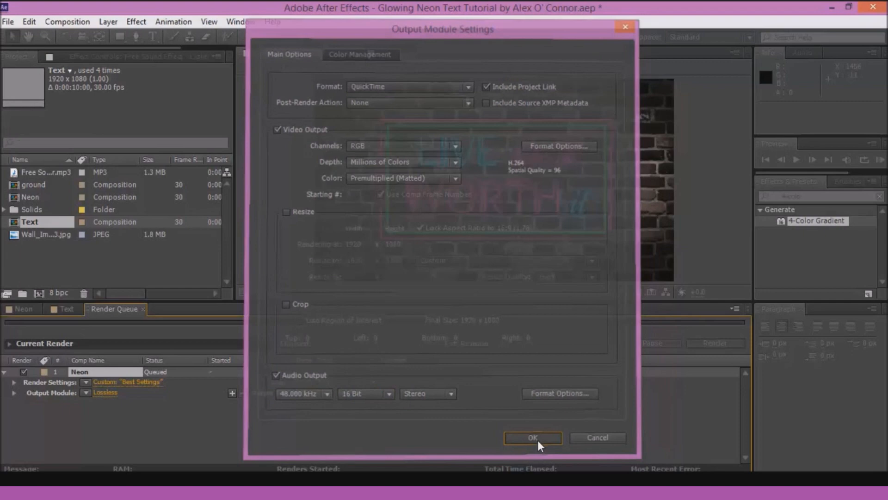
pyautogui.click(531, 438)
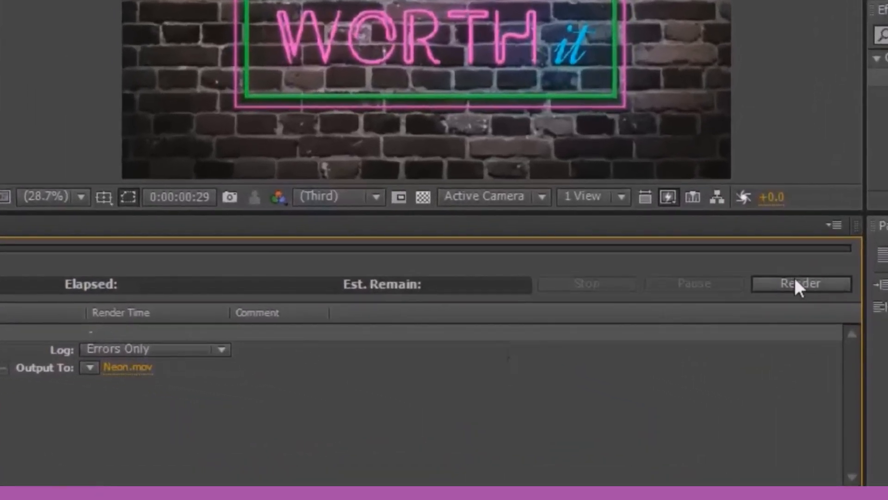
pyautogui.click(800, 284)
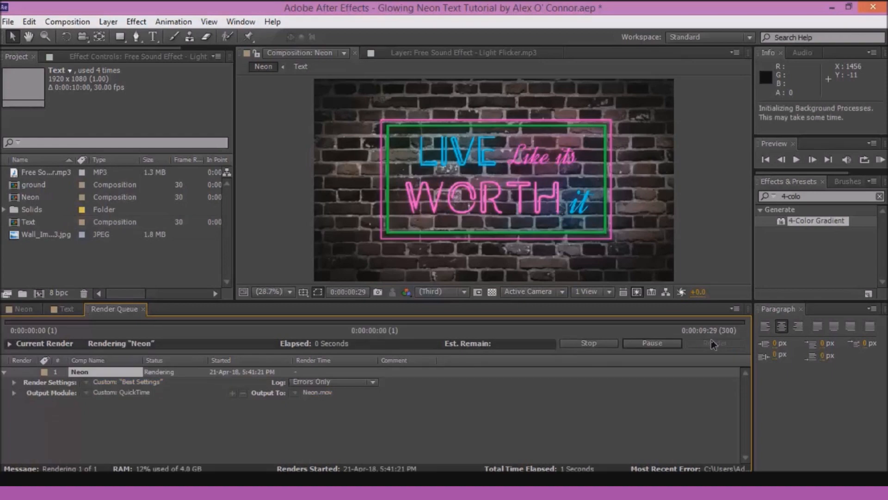